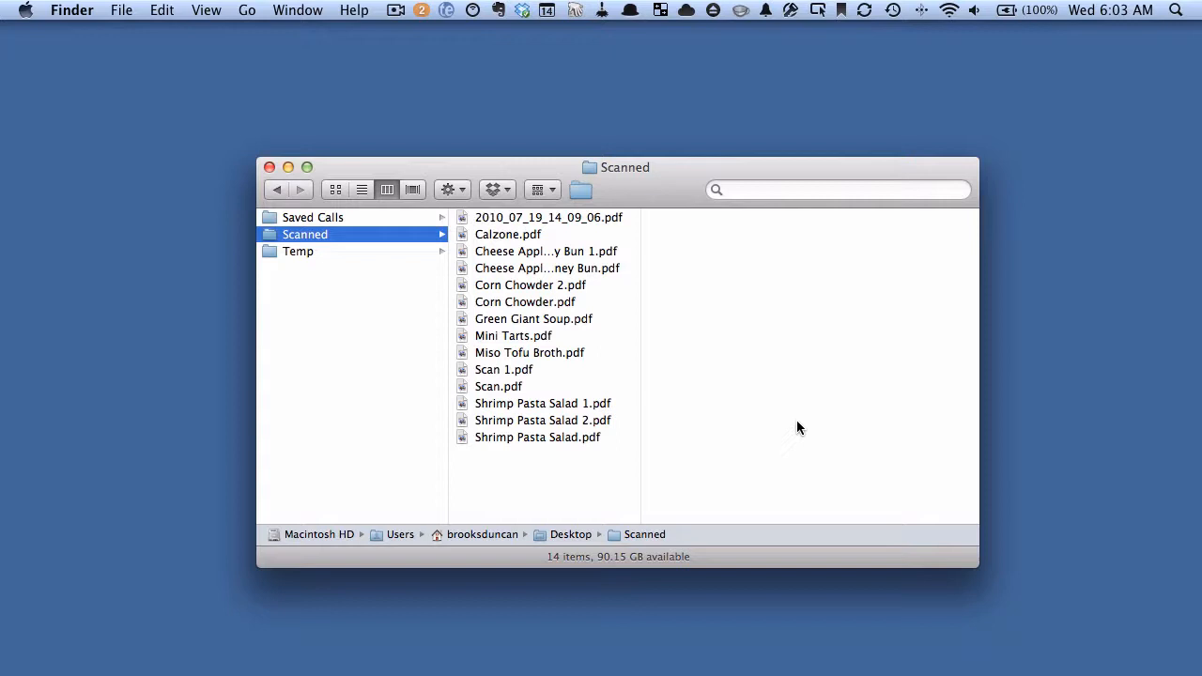
mouse_move(672, 197)
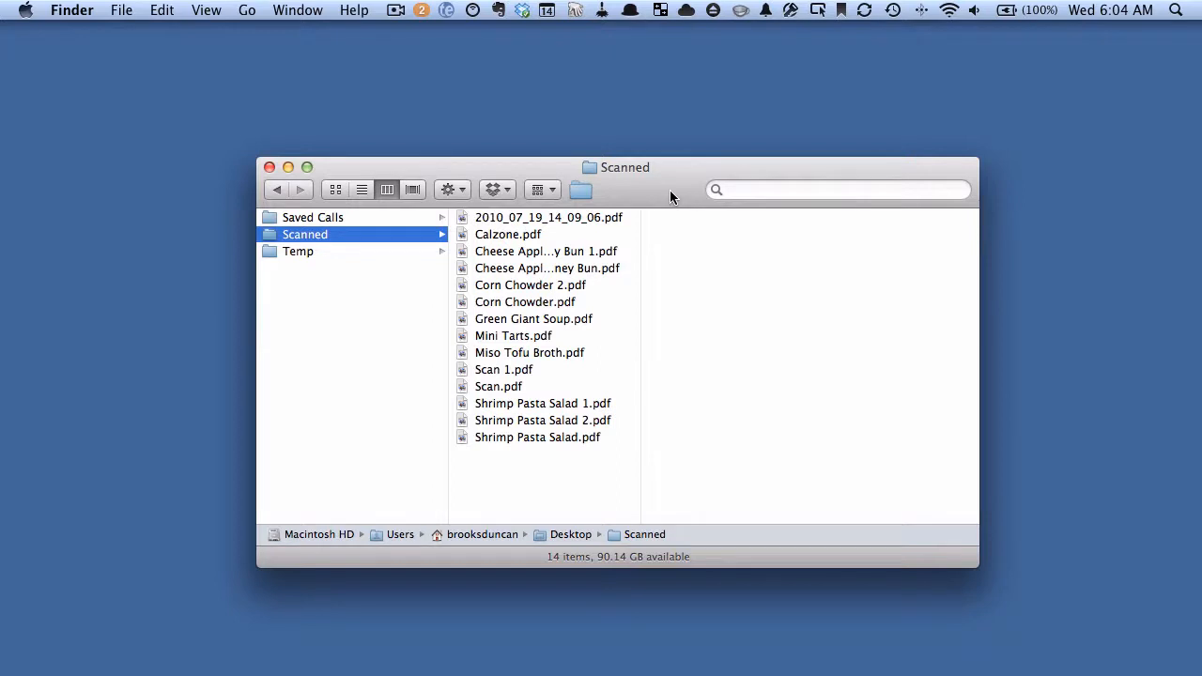
mouse_move(533, 342)
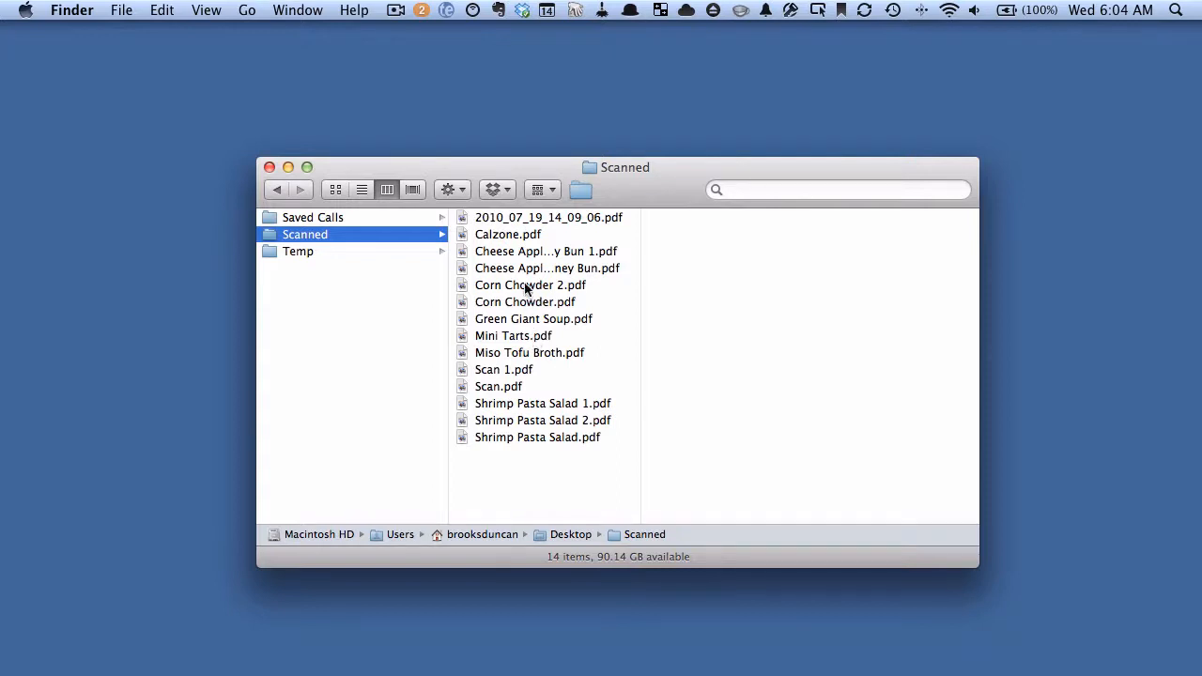
Select the four soup PDFs together: Corn Chowder 2, Corn Chowder, Green Giant Soup and Miso Tofu Broth.
left_click(530, 285)
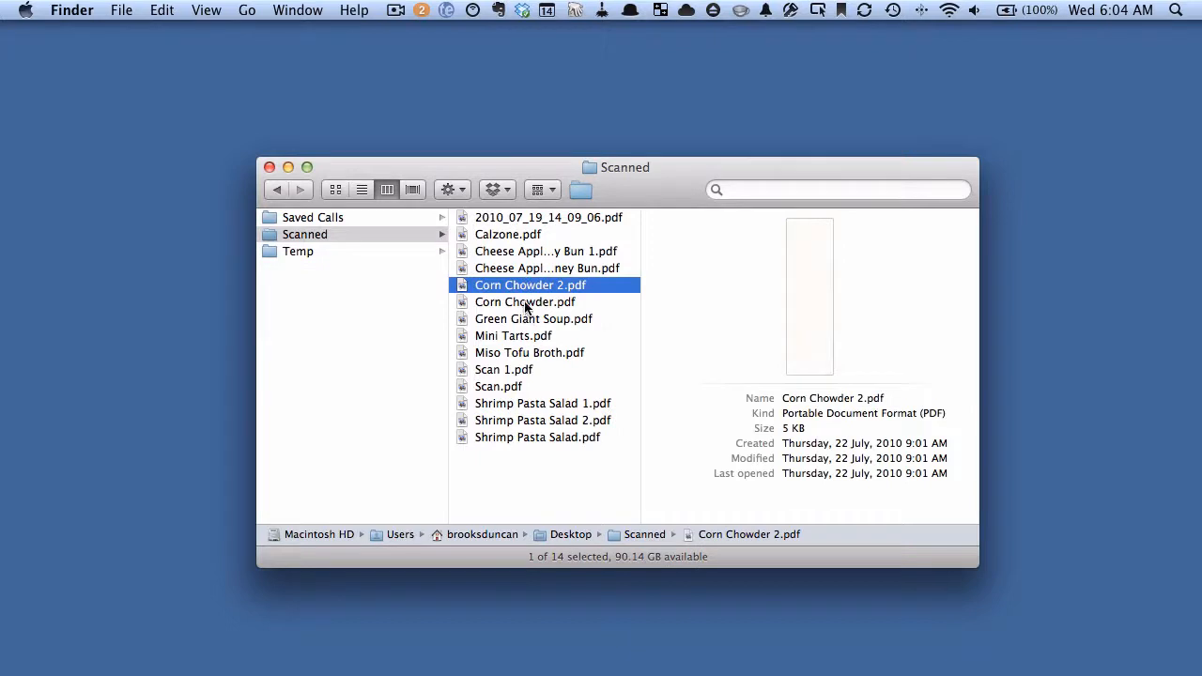
left_click(534, 319)
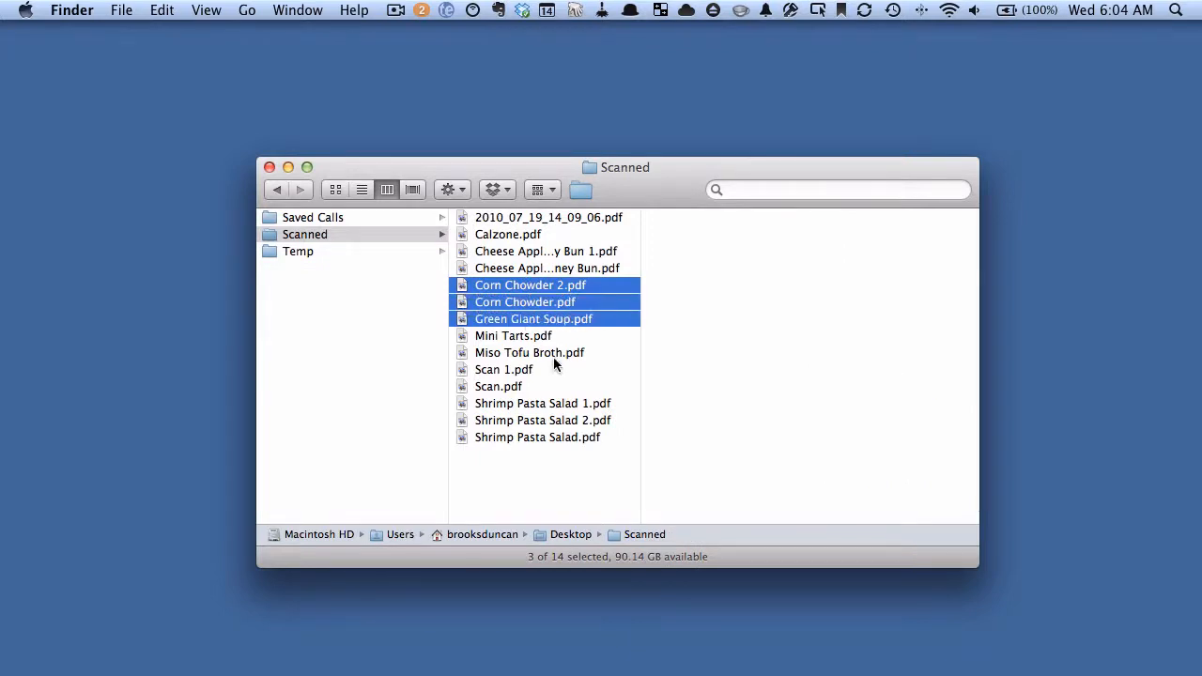
left_click(530, 353)
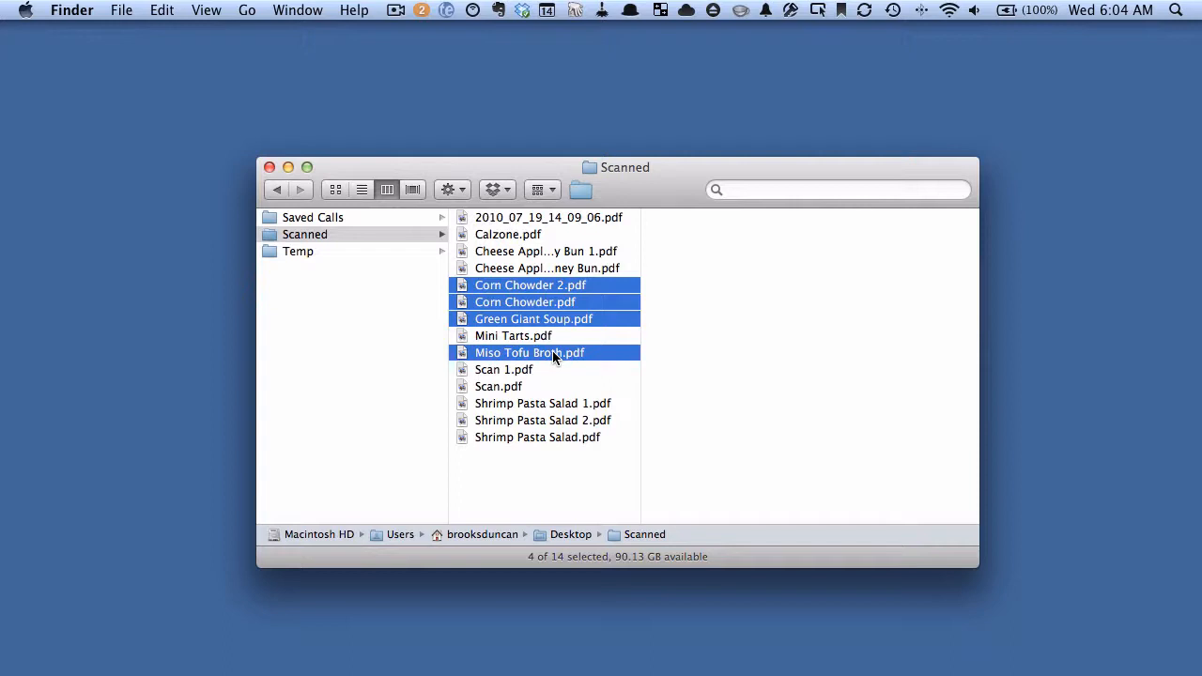
mouse_move(597, 300)
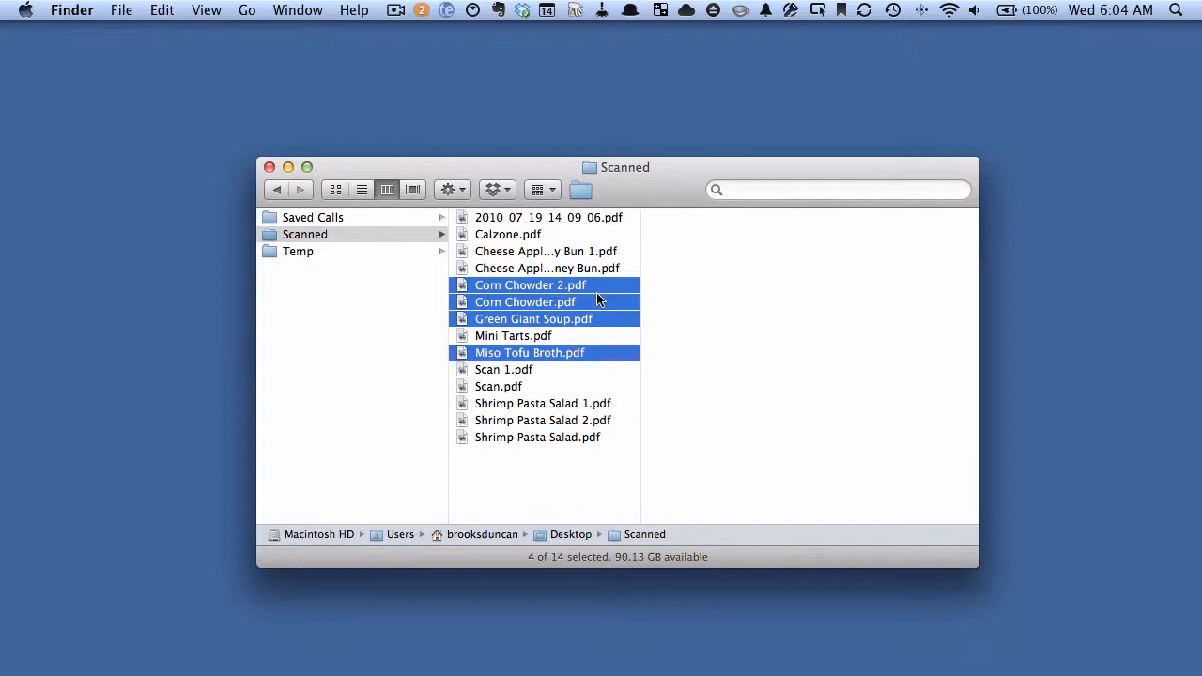
Gather the four selected PDFs into a new folder via New Folder with Selection (4 Items).
right_click(597, 301)
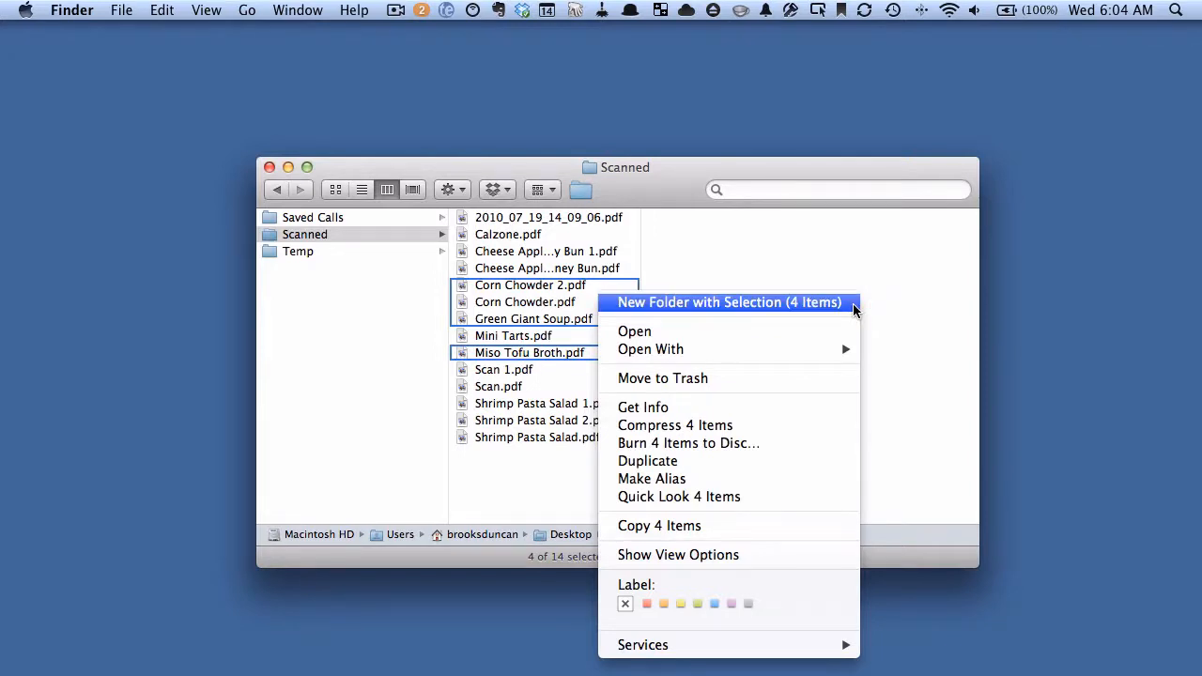
mouse_move(845, 311)
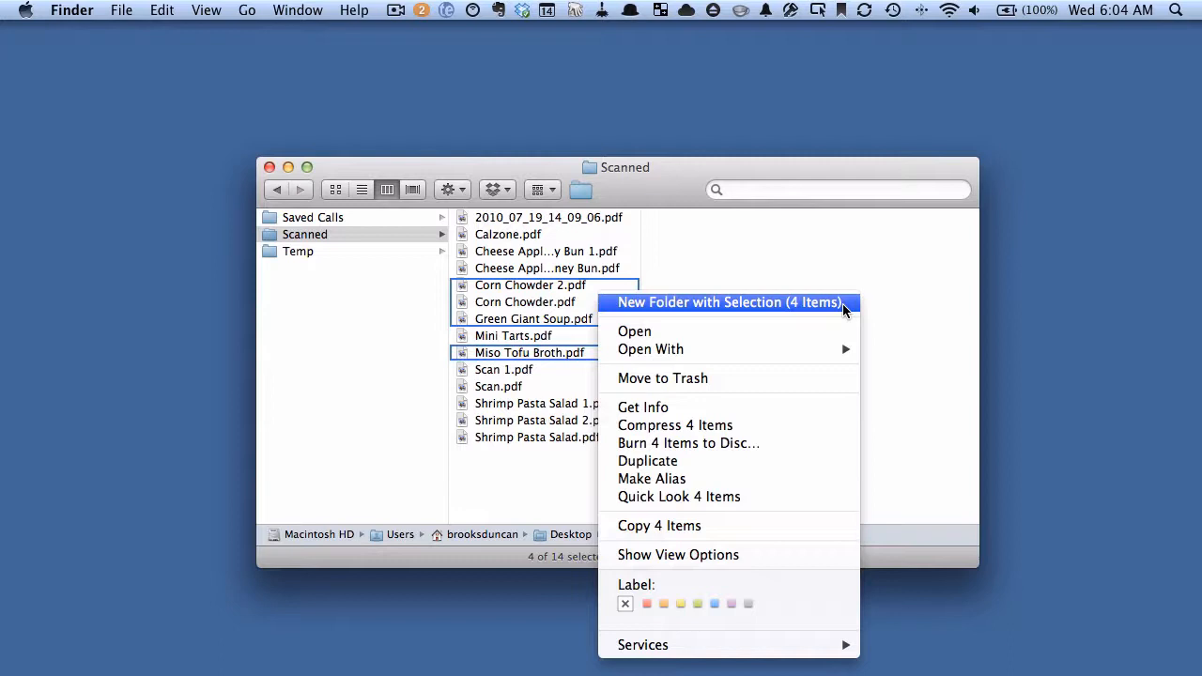
left_click(728, 300)
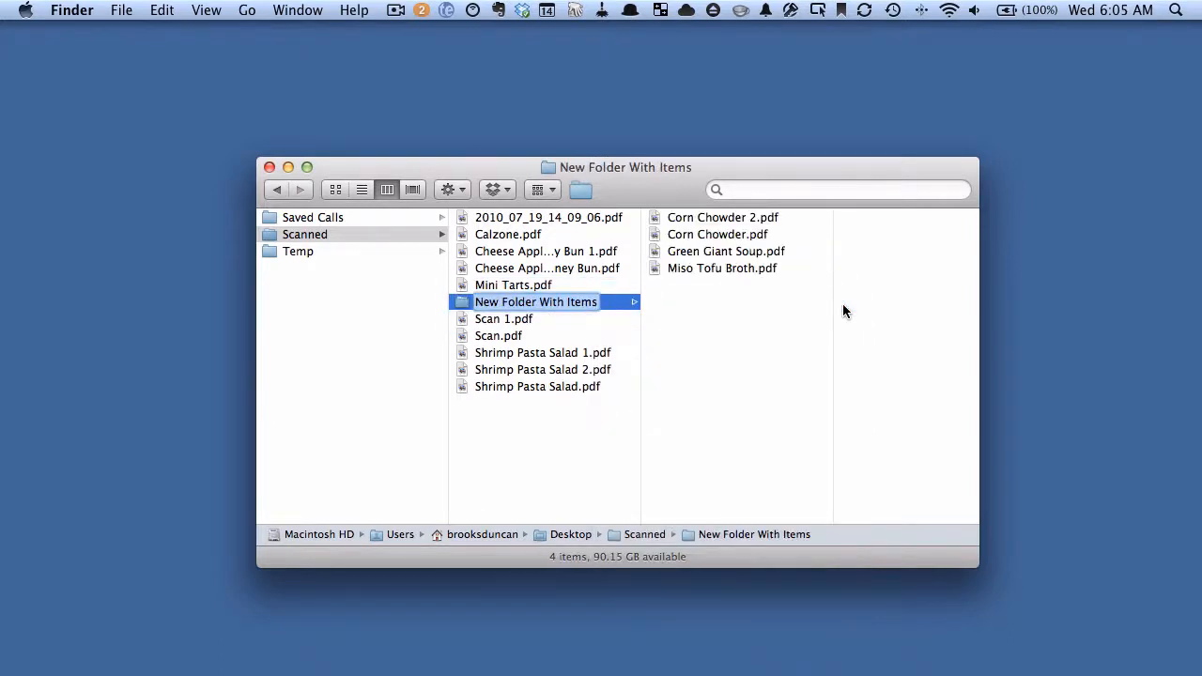